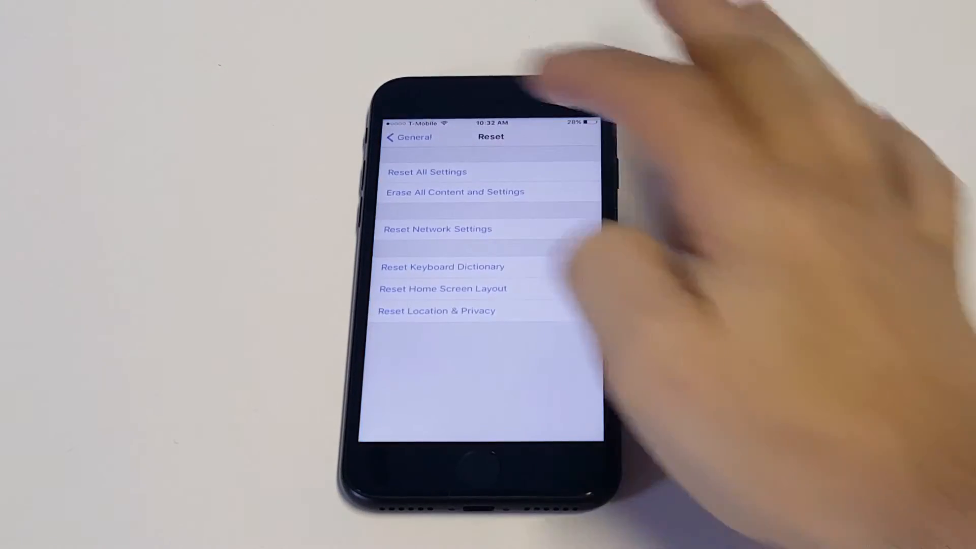
# - Reach Touch ID & Passcode from the main Settings list, unlocking it with the current passcode
pyautogui.click(407, 137)
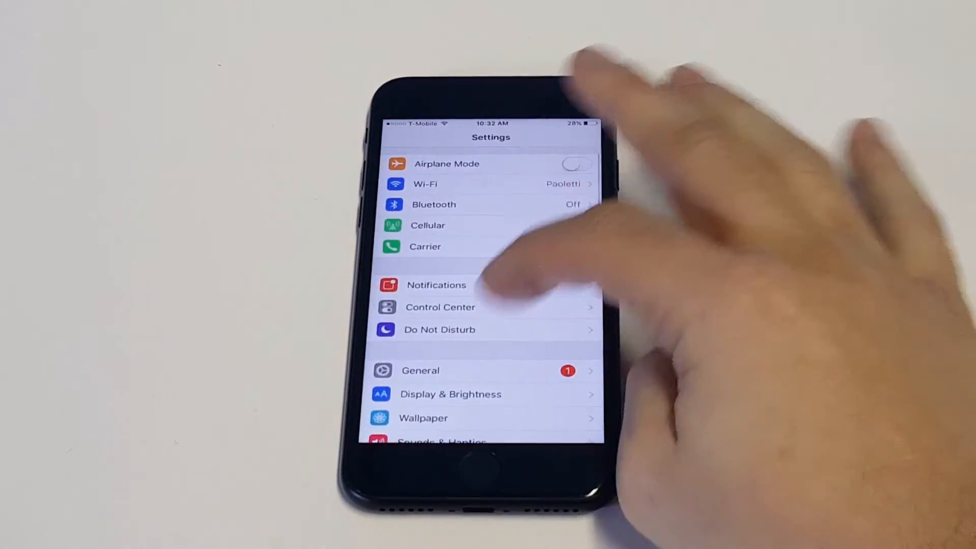
pyautogui.scroll(-3)
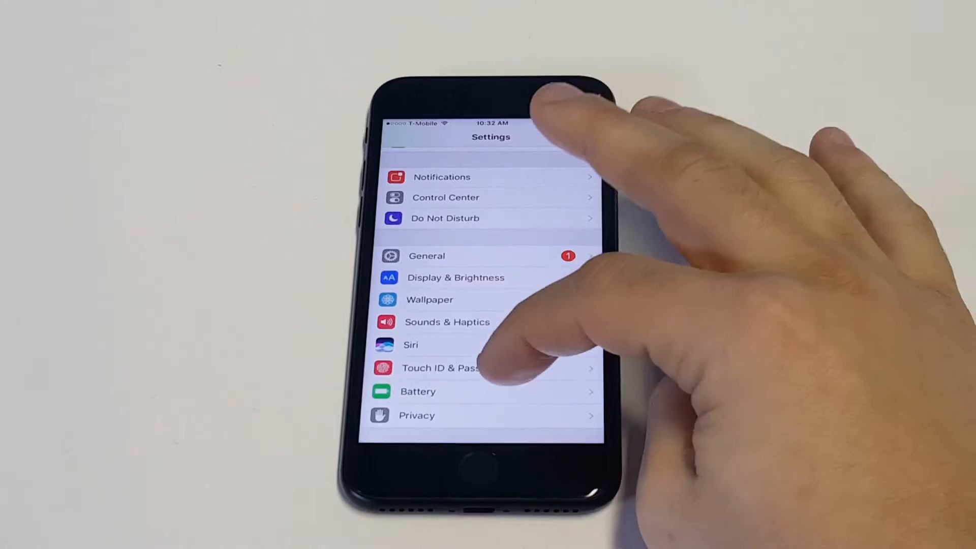
pyautogui.click(442, 368)
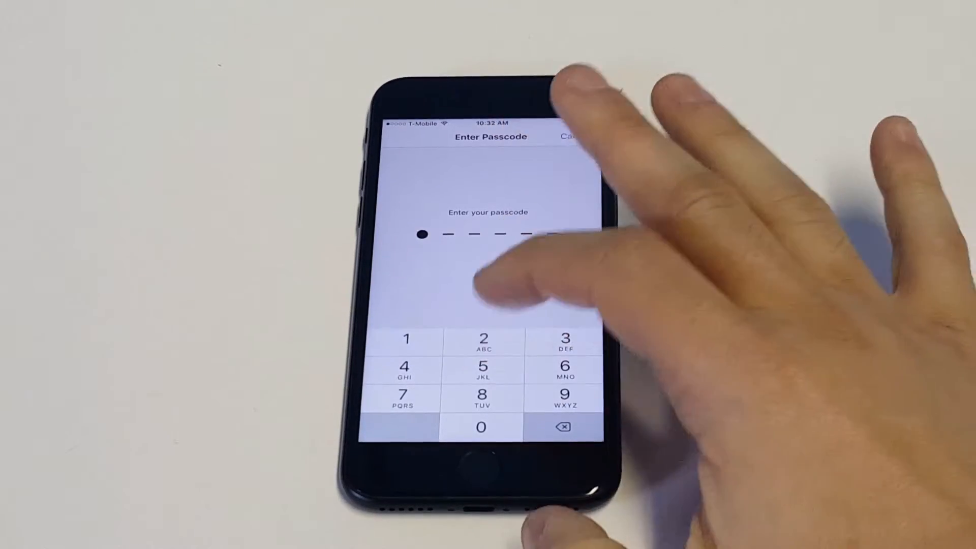
pyautogui.click(481, 367)
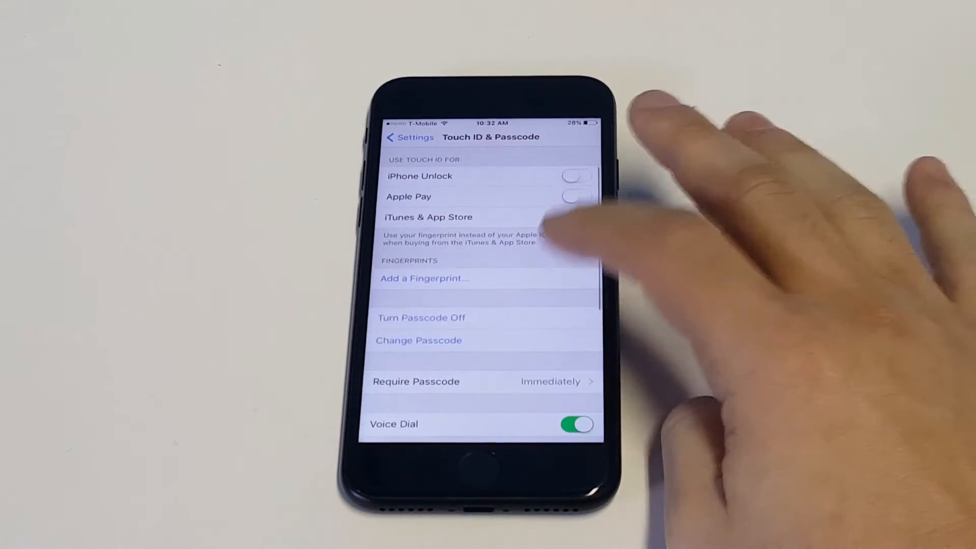
# - Start Change Passcode and enter the old passcode to reach the new-passcode prompt
pyautogui.click(576, 217)
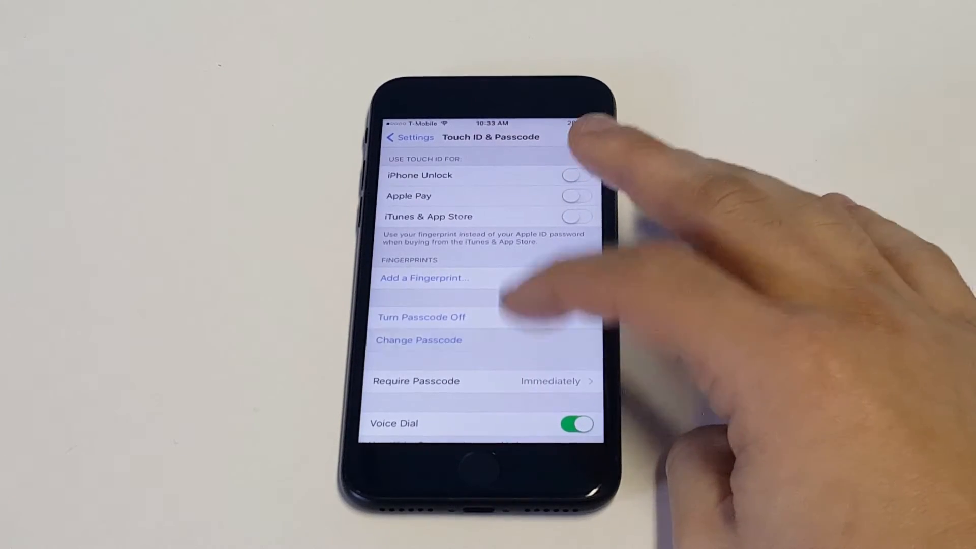
pyautogui.click(418, 339)
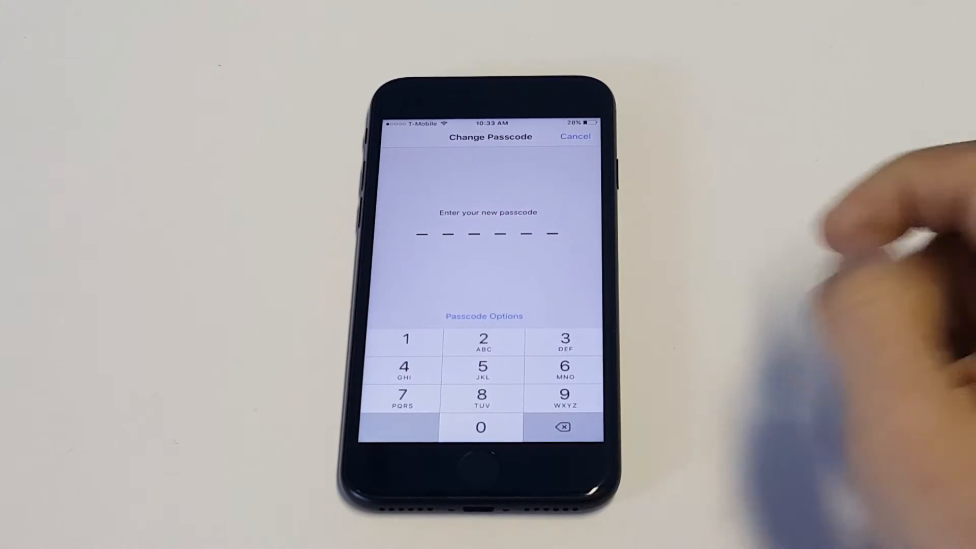
# - Choose 4-Digit Numeric Code in Passcode Options and set the new code
pyautogui.click(483, 316)
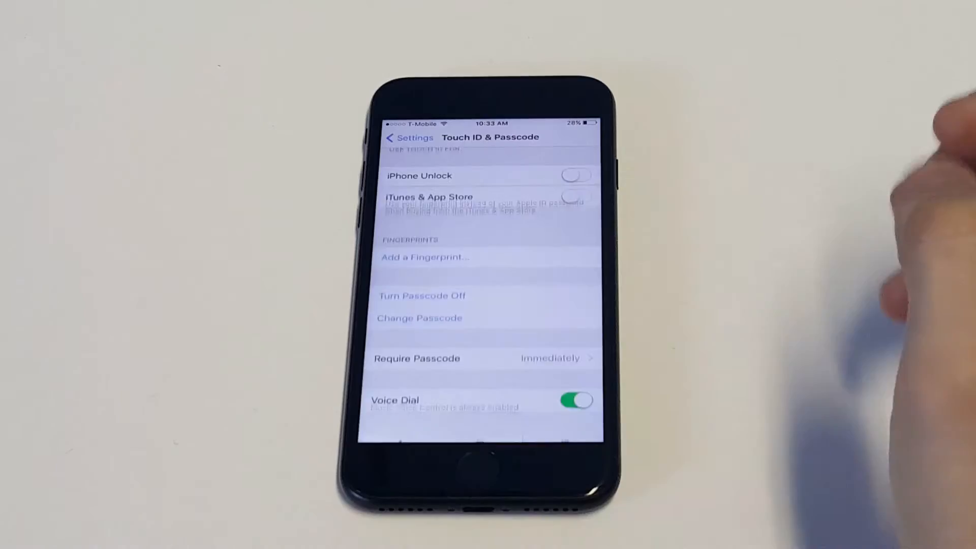
# - Lock the phone and enter the new four-digit passcode on the lock screen
pyautogui.click(480, 455)
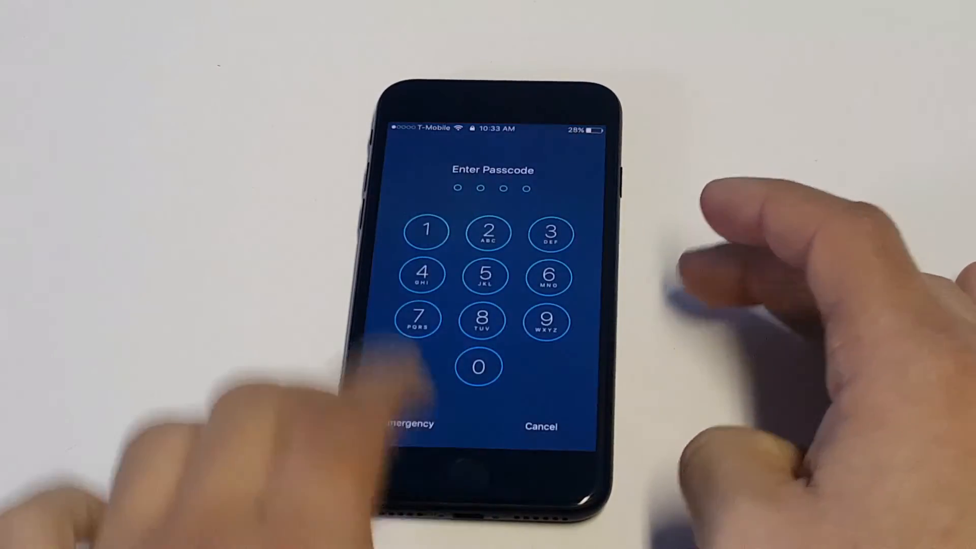
pyautogui.click(550, 233)
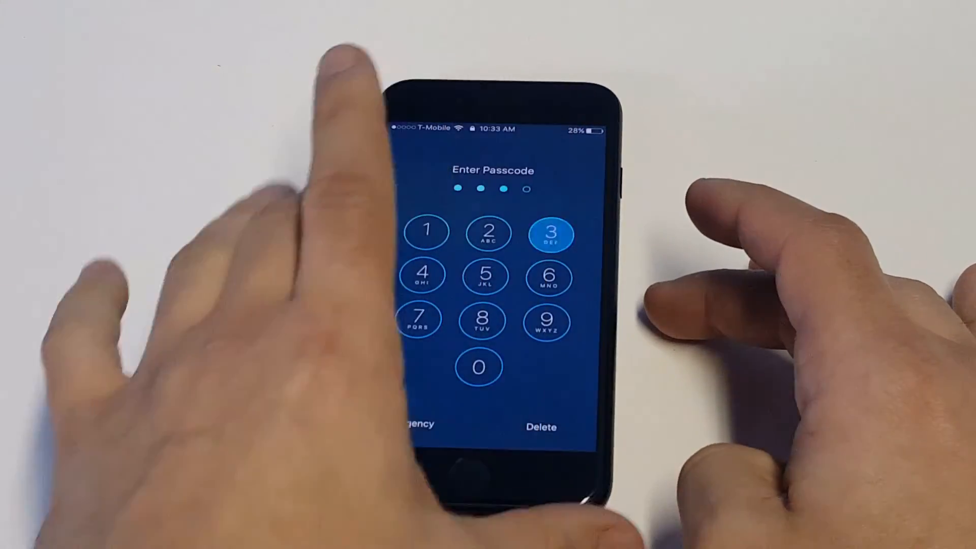